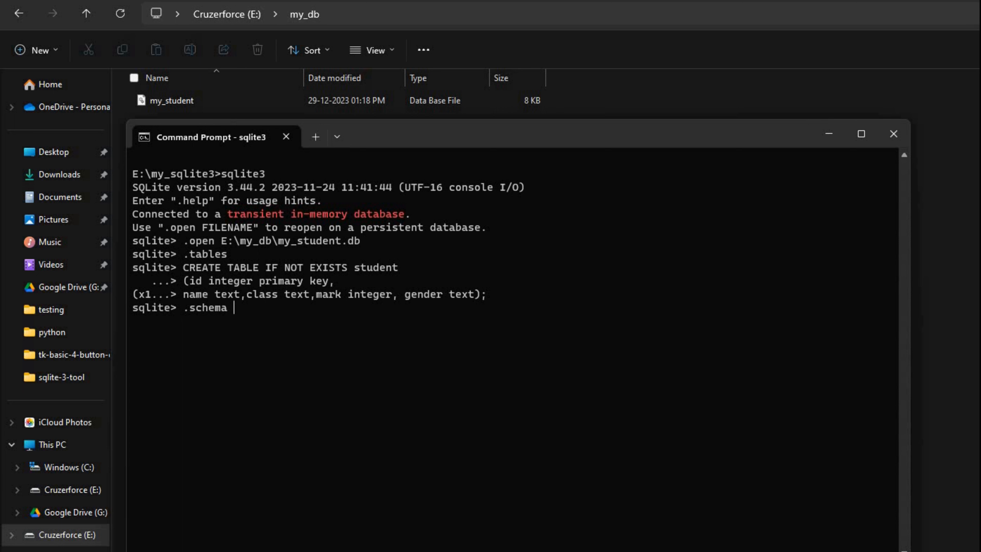
text(student)
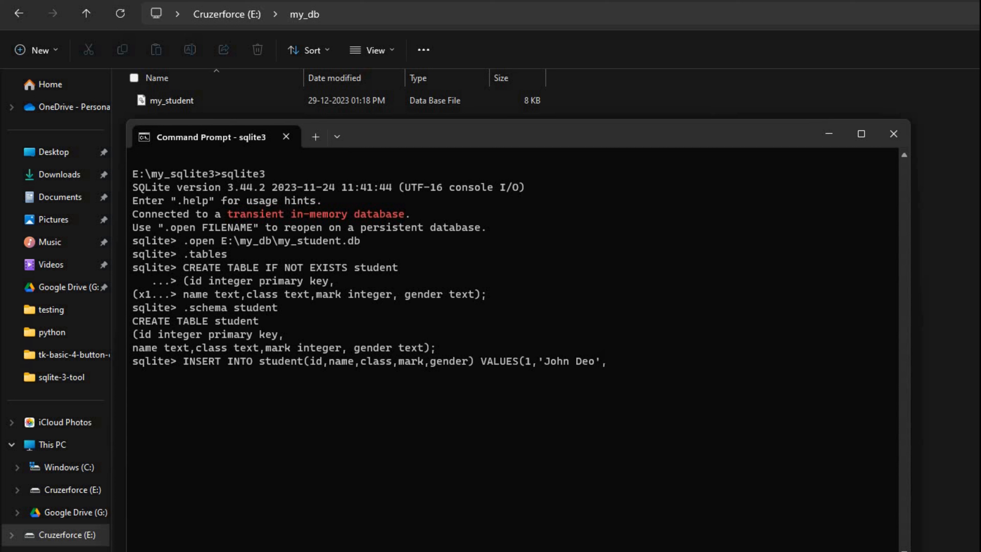
text('Four)
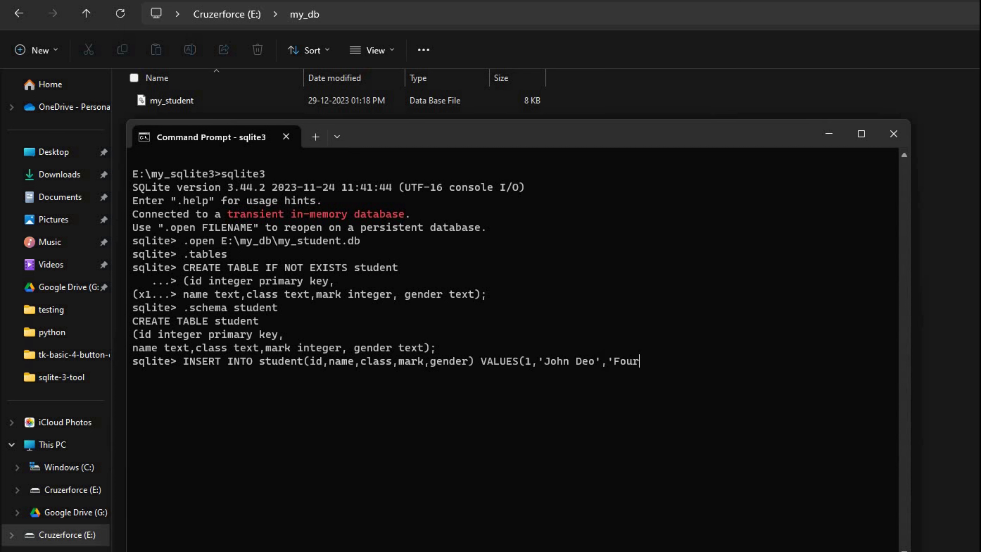
text(',)
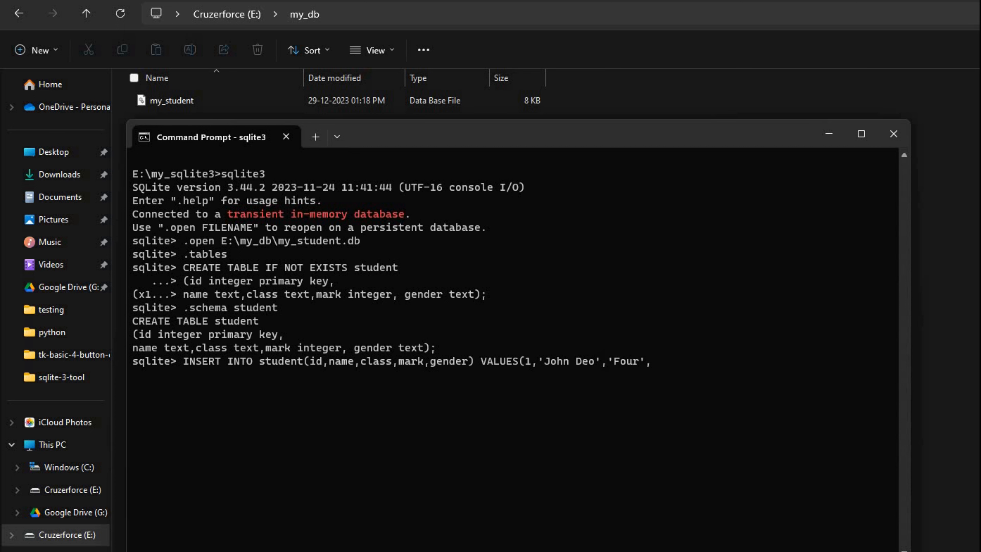
text(75)
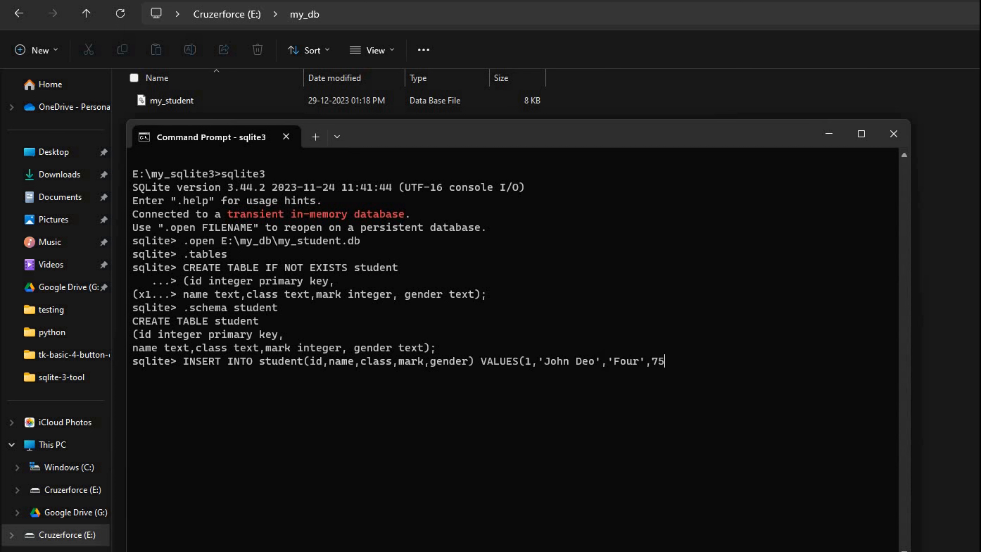
text(,'Female)
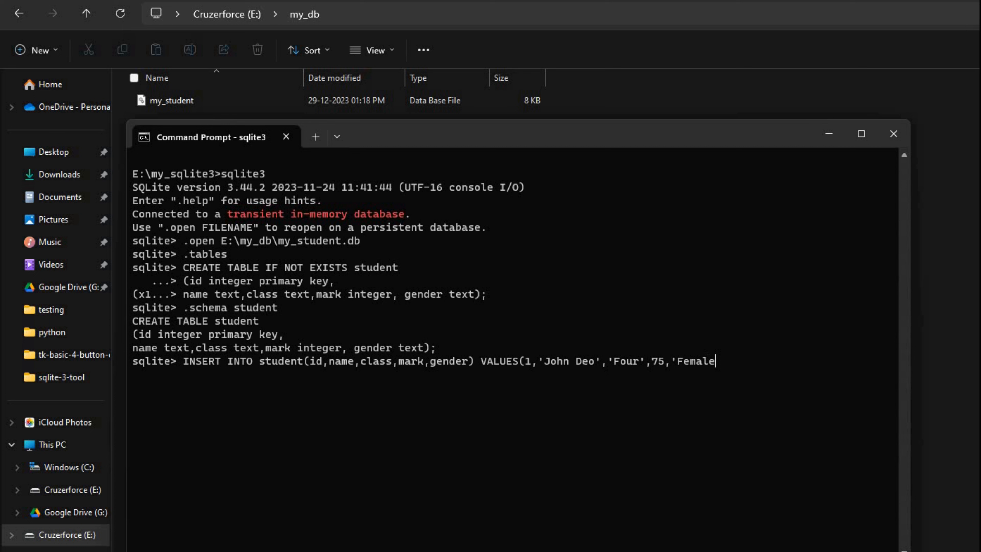
text('))
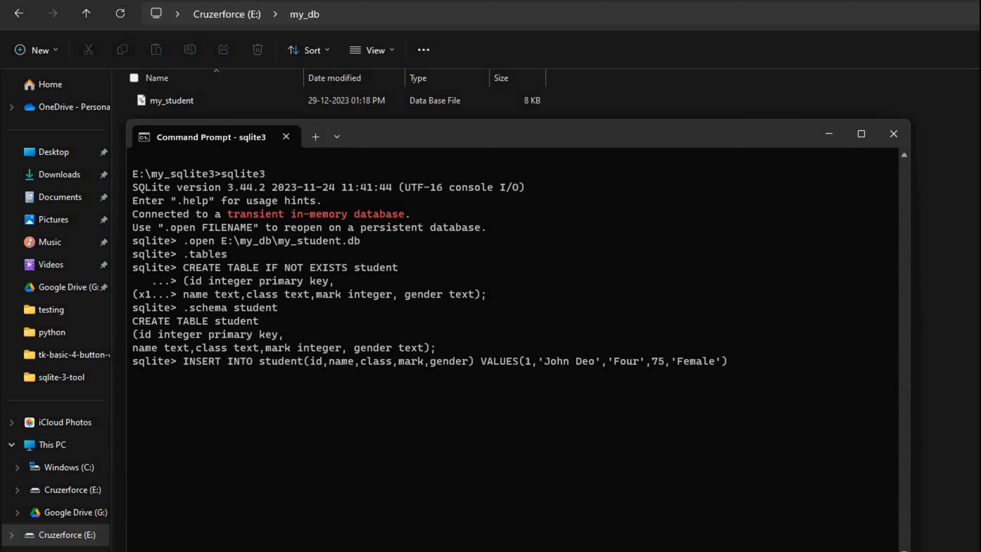
text(;)
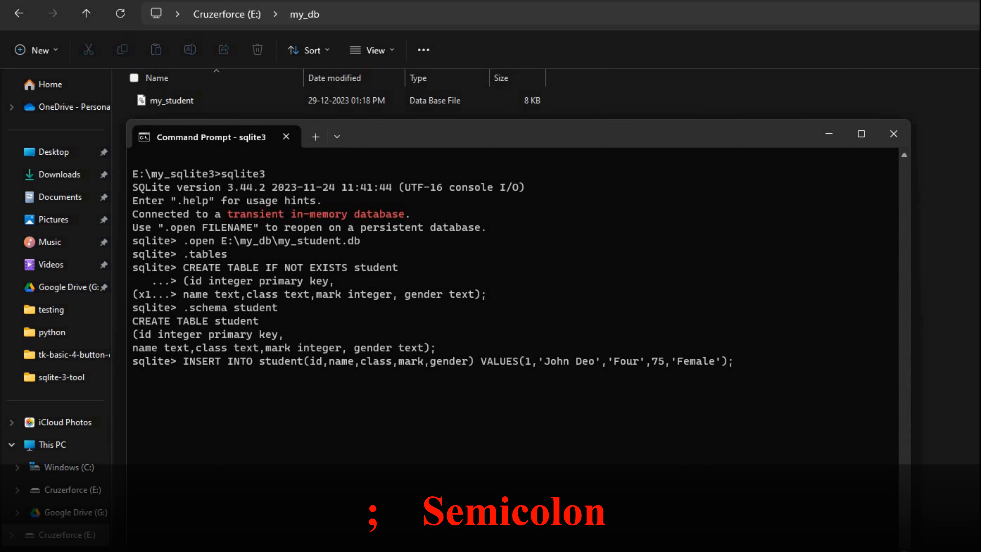